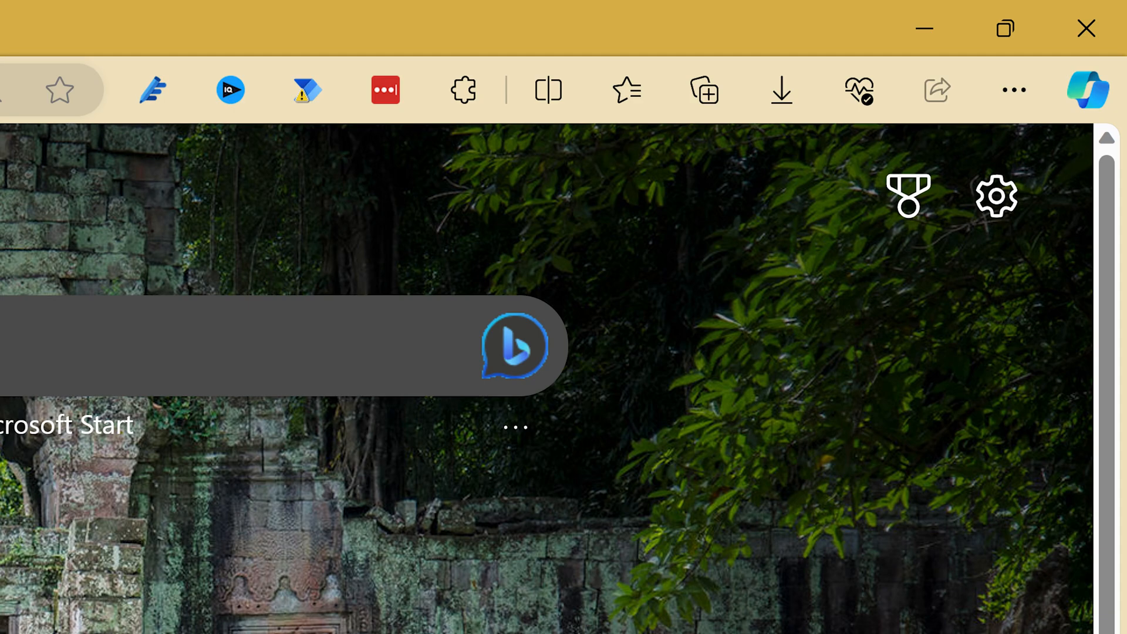
Open the Copilot sidebar beside the Microsoft Digital Defense Report PDF in Edge
left_click(1087, 90)
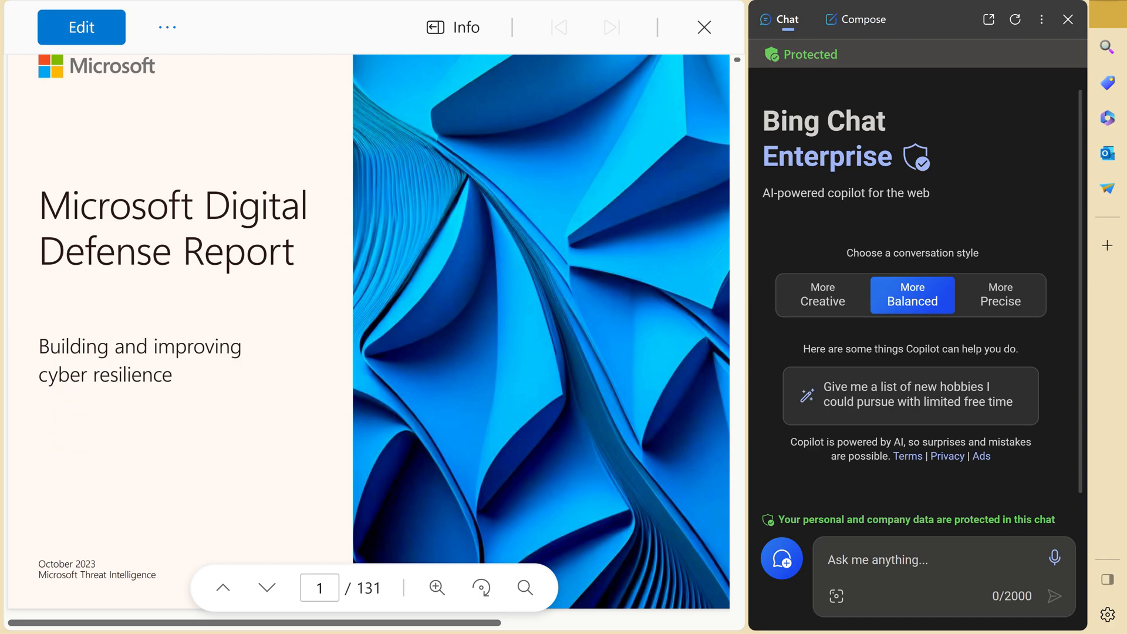
Focus the Ask me anything box to request a summary of the open PDF
left_click(990, 383)
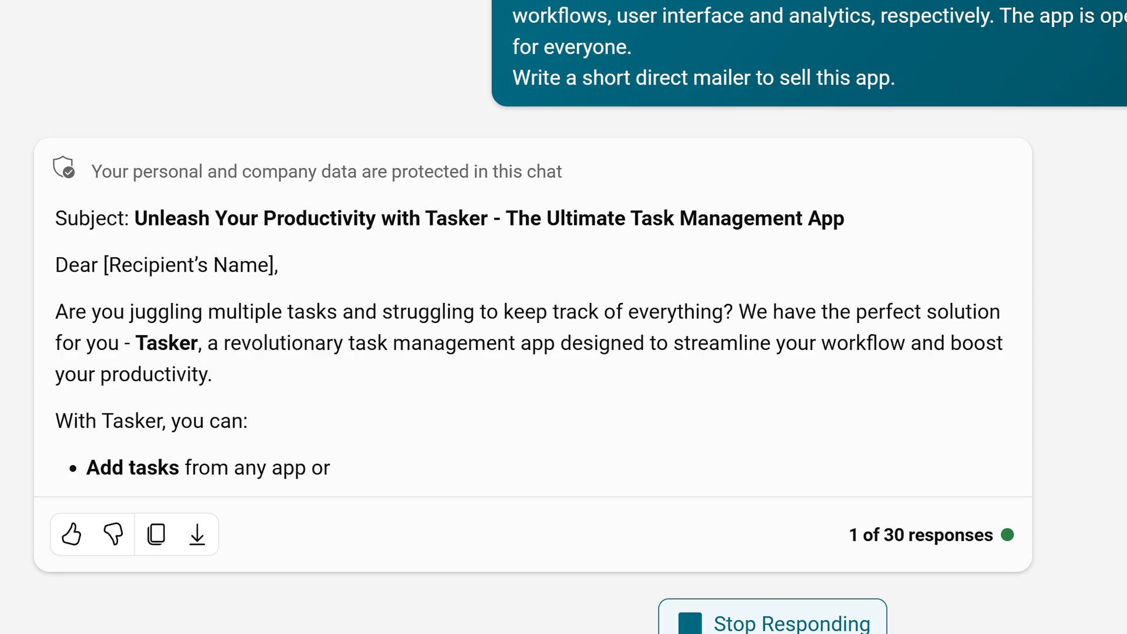
Return to the chat holding the Tasker direct mailer with subject line and opening
left_click(111, 20)
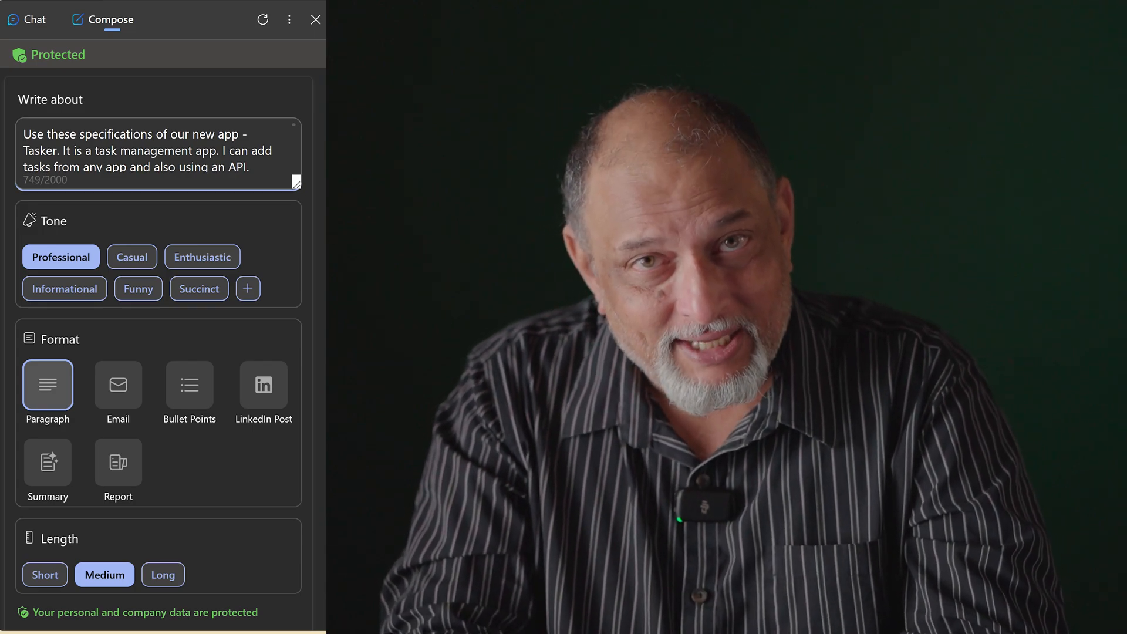
Scroll the composer to review the Professional, Paragraph, Medium settings for the Tasker text
scroll("down", 3)
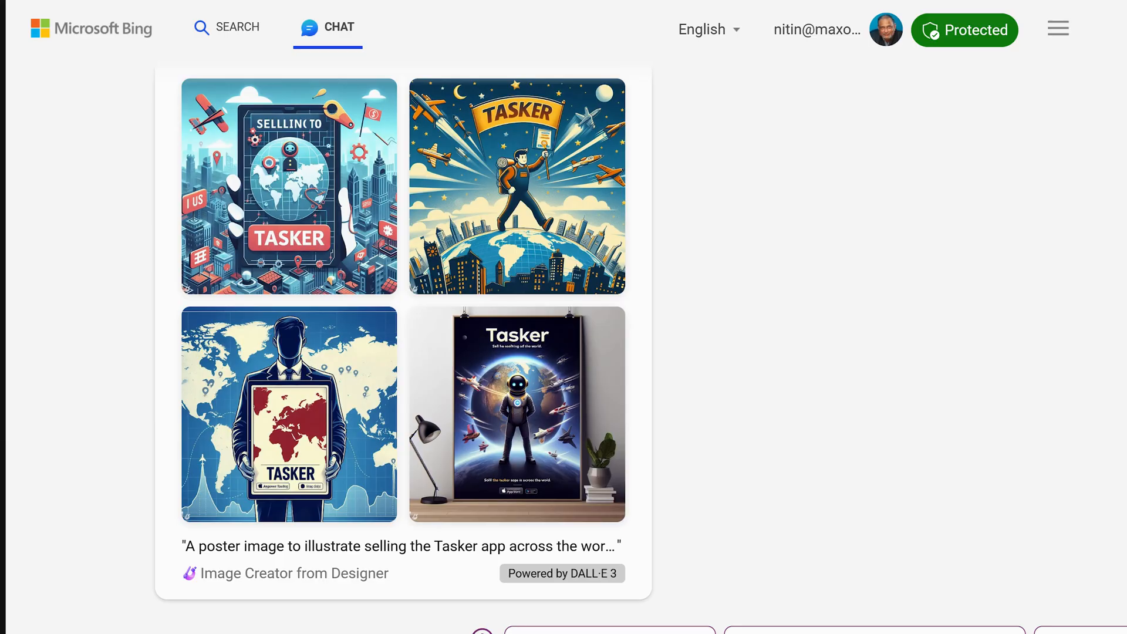
View the second Tasker poster, a traveler with a Tasker banner, full size in Image Creator
left_click(516, 186)
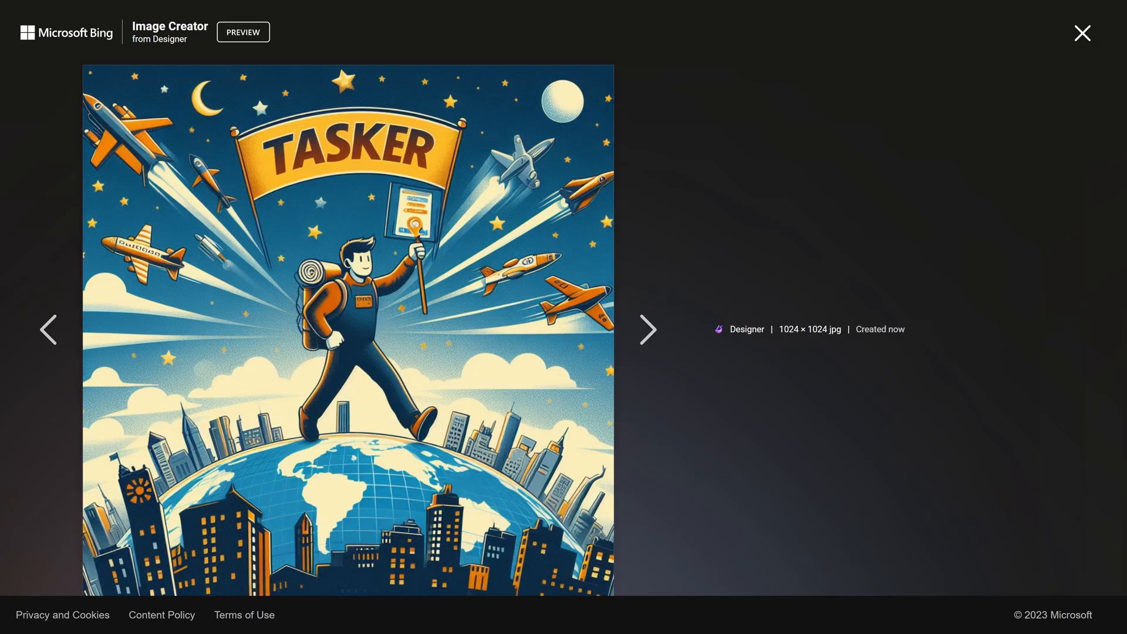